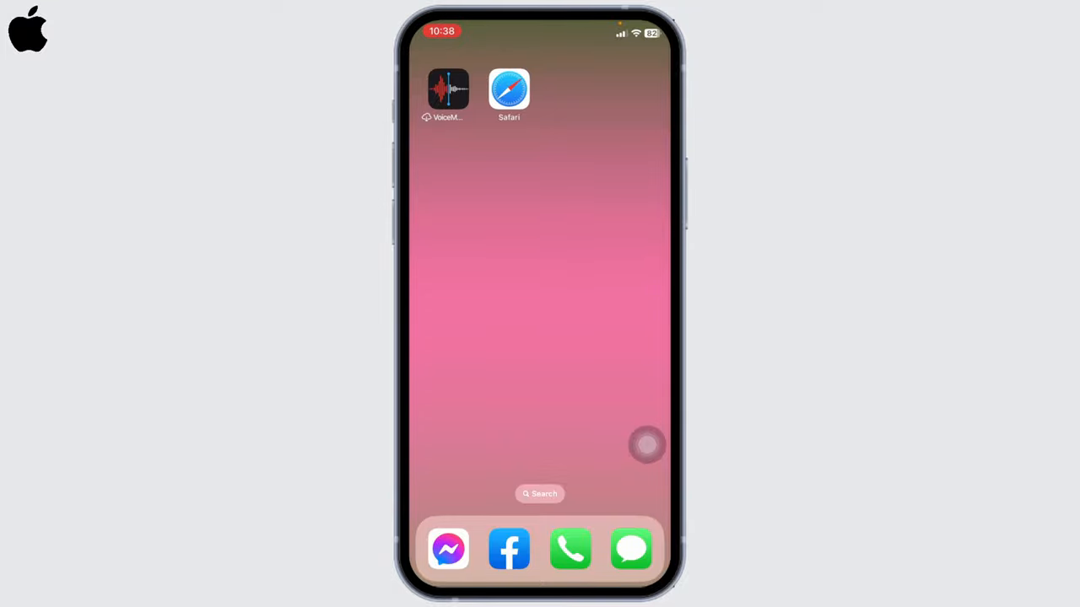
Launch Safari from the Home Screen to show its start page
click(504, 87)
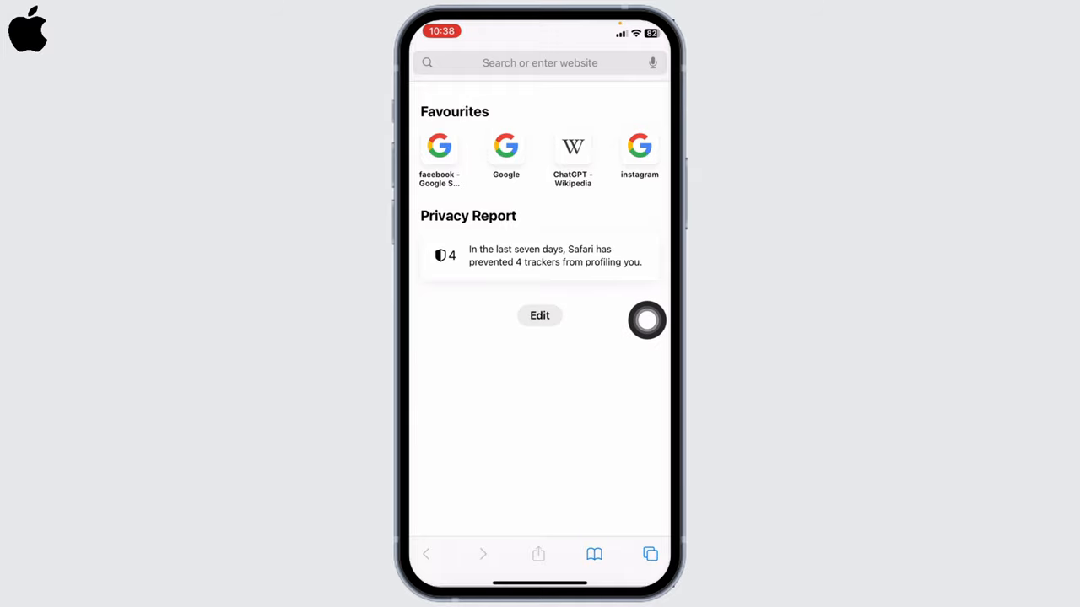
Bring up the Customise Start Page sheet via Edit
click(539, 315)
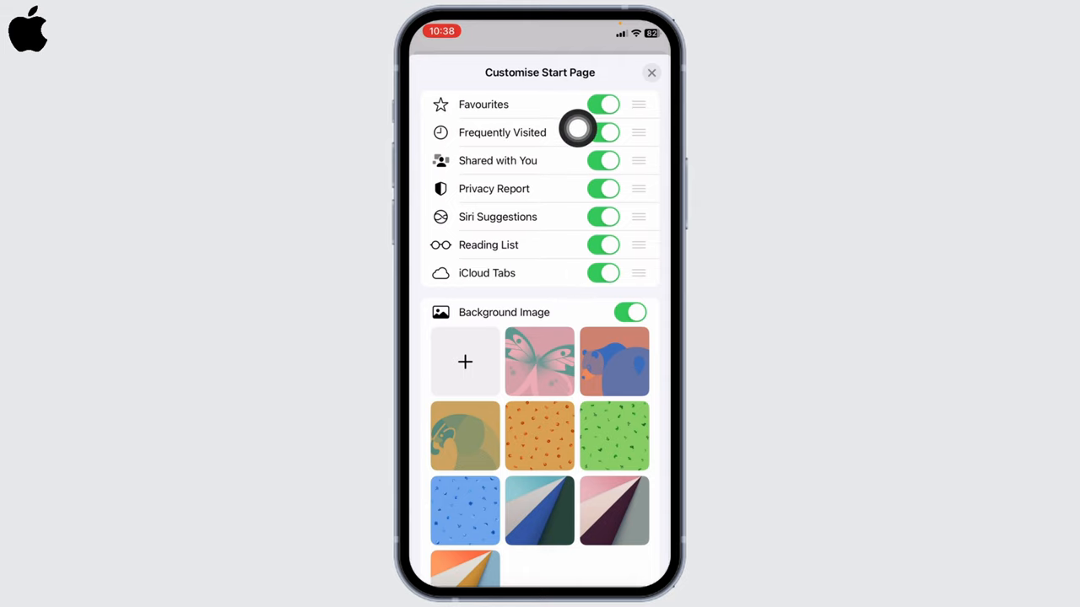
mouse_move(582, 174)
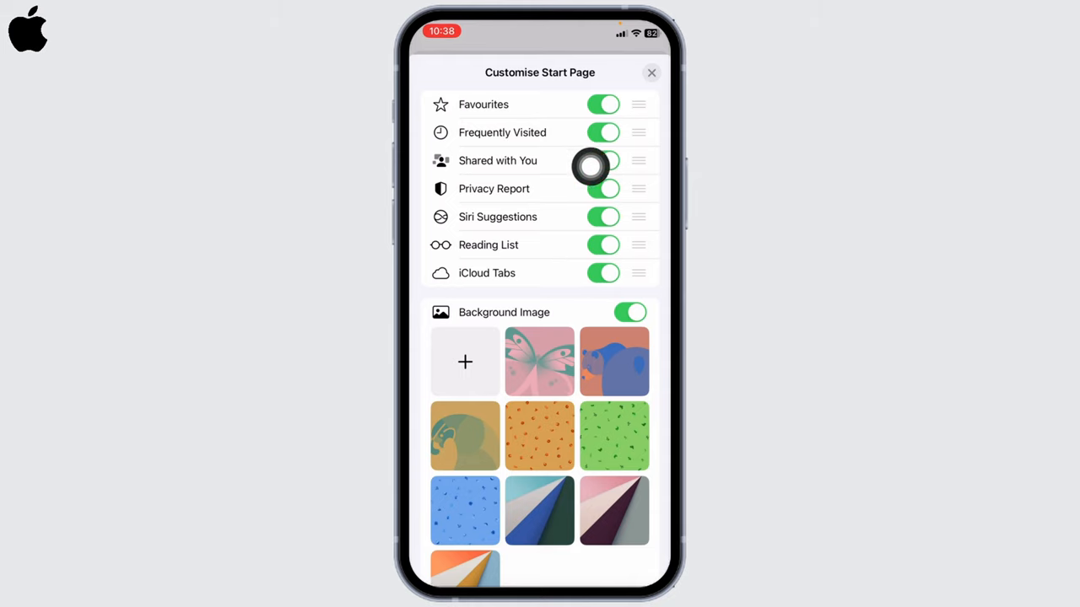
Scroll the Customise Start Page sheet down to the Background Image gallery
scroll(down, 3)
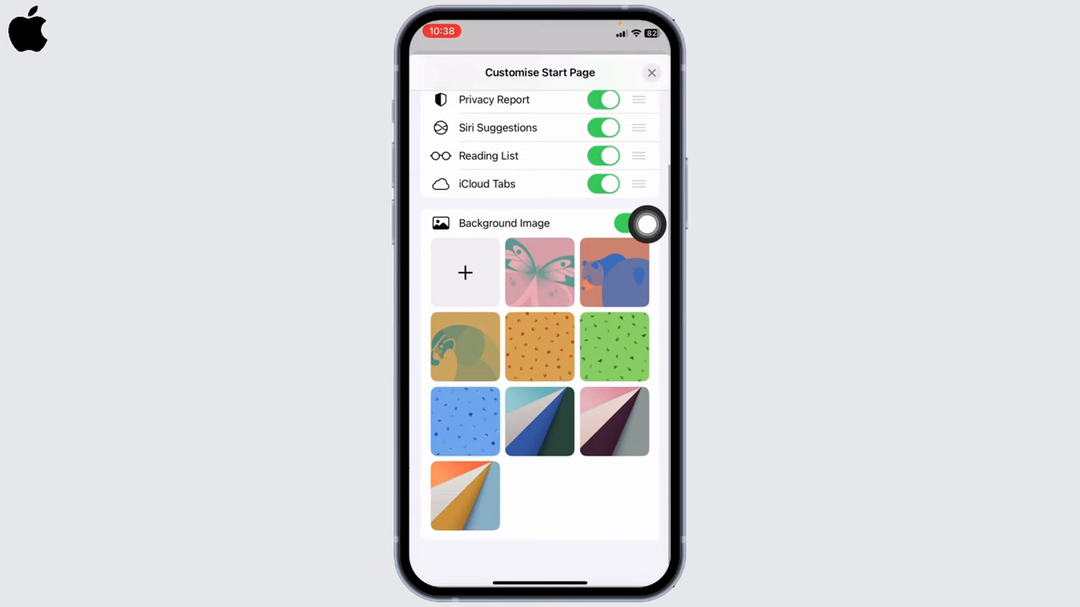
scroll(down, 3)
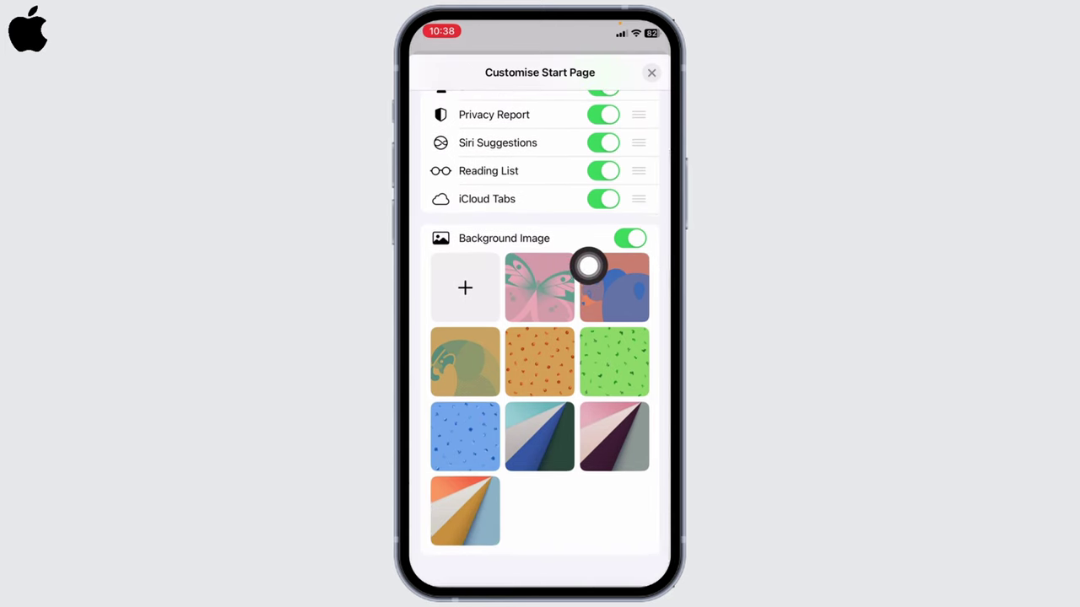
mouse_move(570, 398)
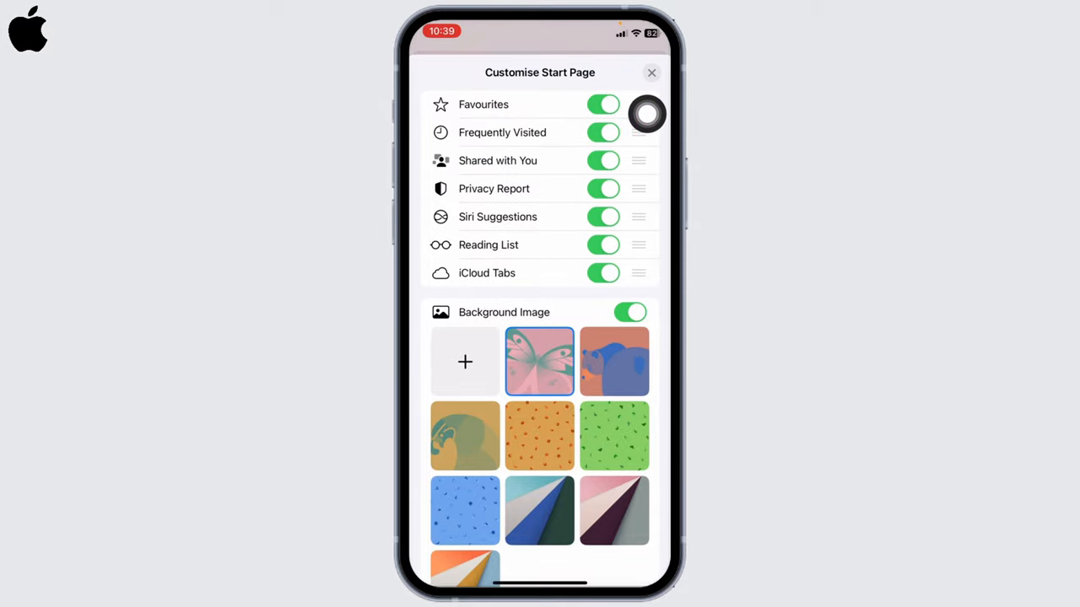
Dismiss the customisation sheet, briefly reopen it, then return to the start page with the butterfly background
click(651, 73)
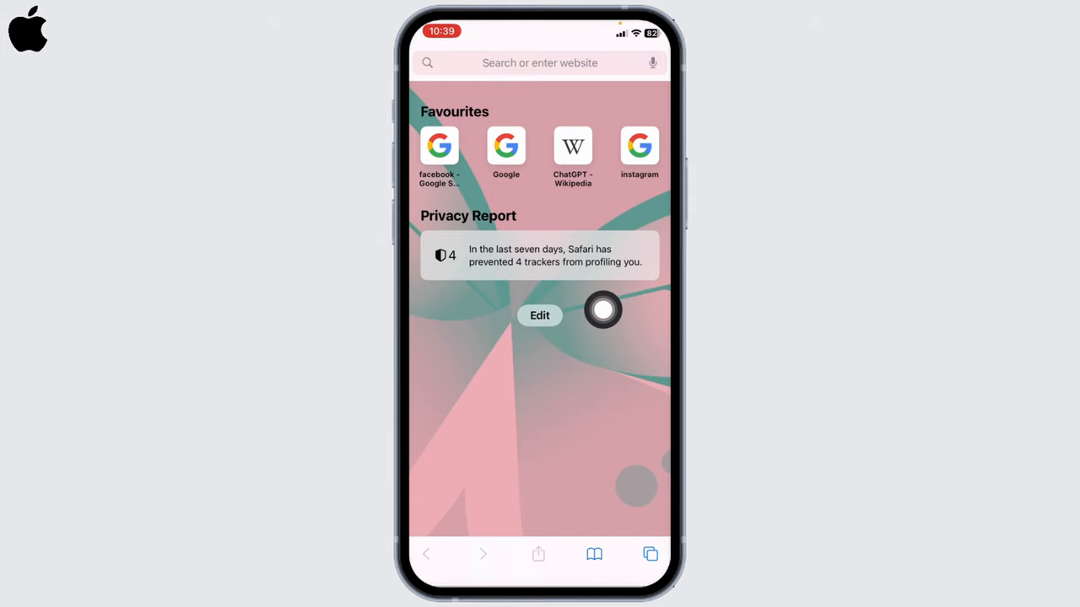
click(540, 315)
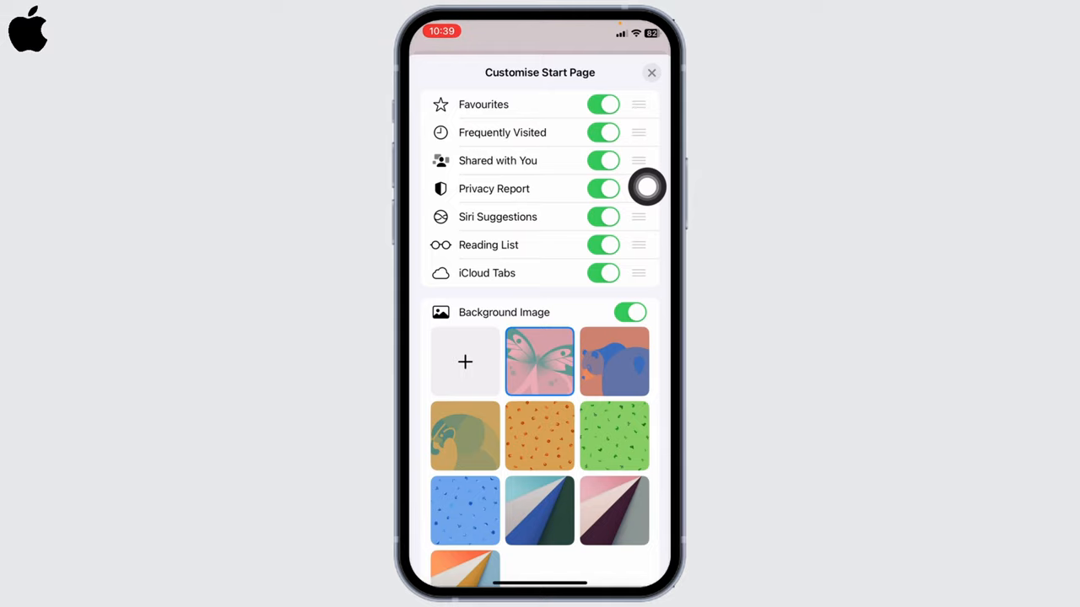
click(651, 72)
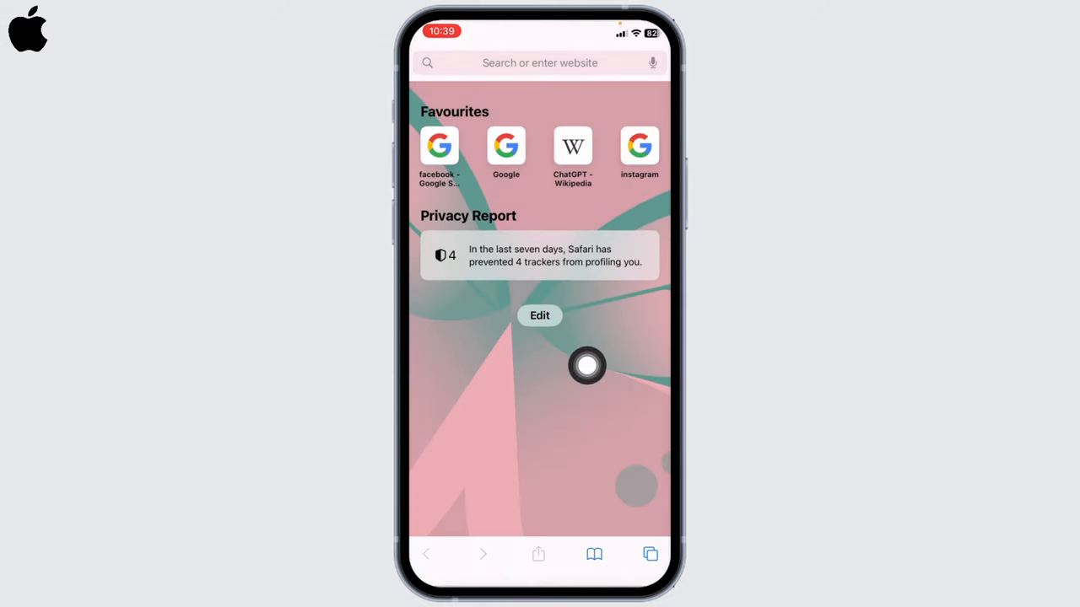